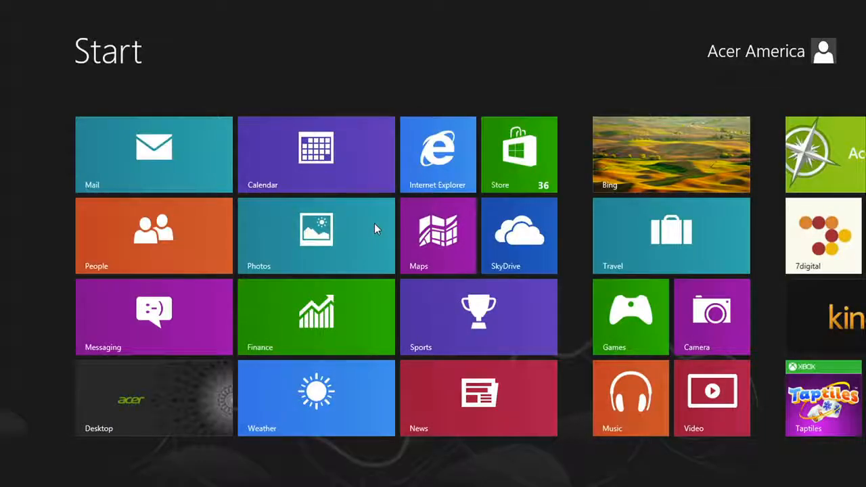
Step: Launch Task Manager from a Start-screen search for 'task manager'
{"action": "type", "text": "task manager"}
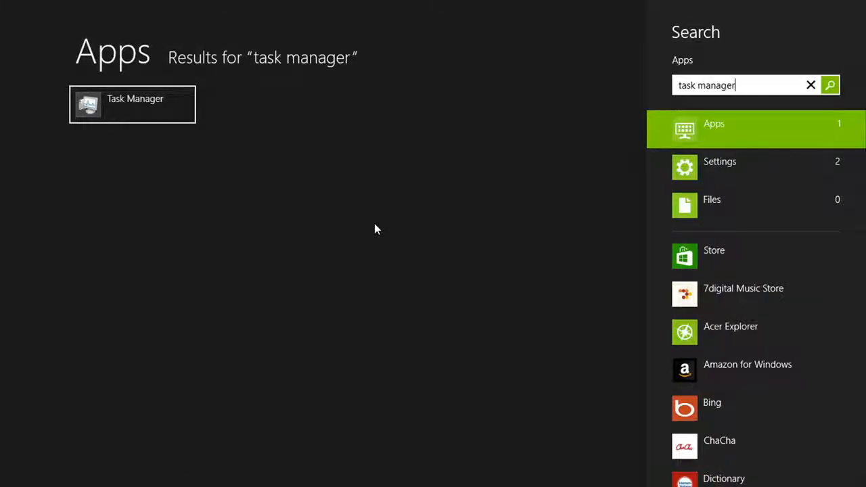
{"action": "mouse_move", "coordinate": [200, 138]}
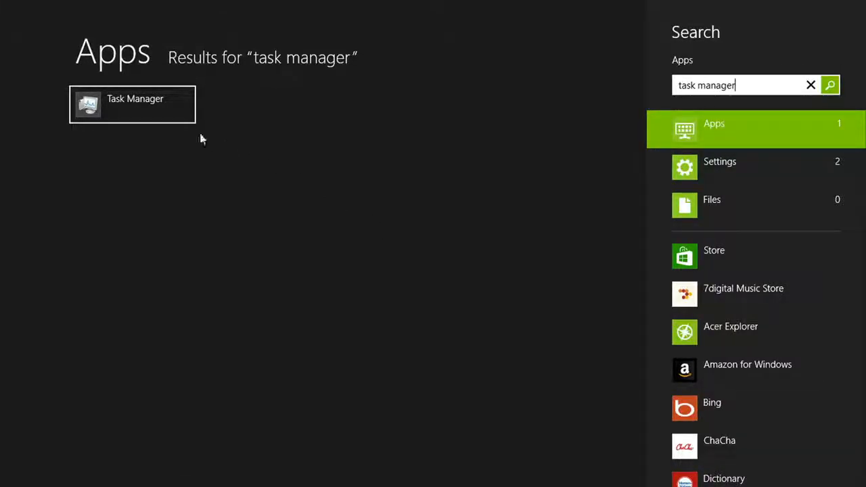
{"action": "left_click", "coordinate": [133, 104]}
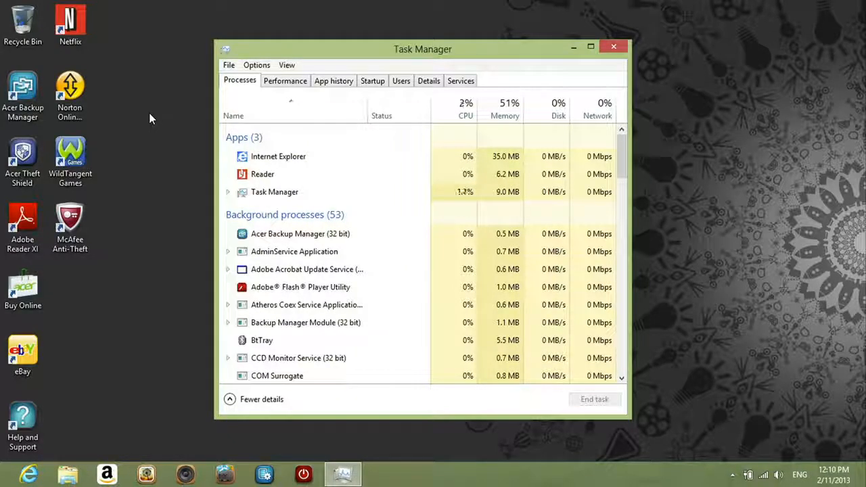
Step: Disable the Adobe Reader and Acrobat Manager entry in the Startup list
{"action": "left_click", "coordinate": [372, 81]}
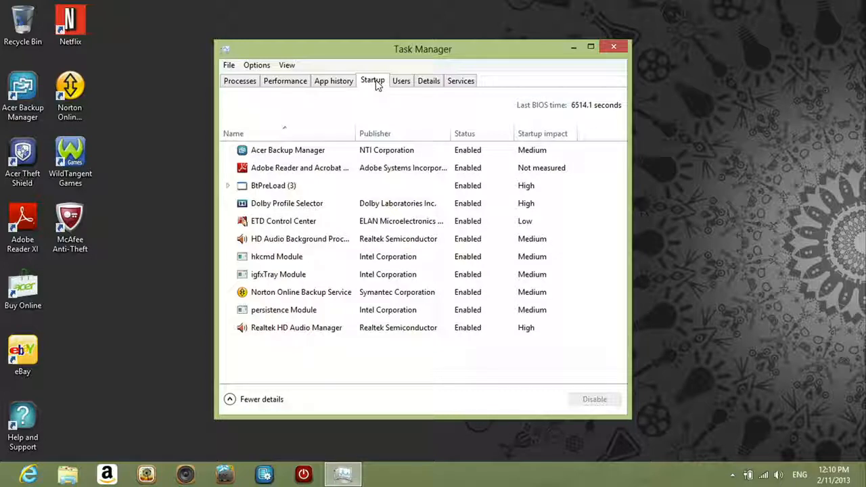
{"action": "mouse_move", "coordinate": [359, 97]}
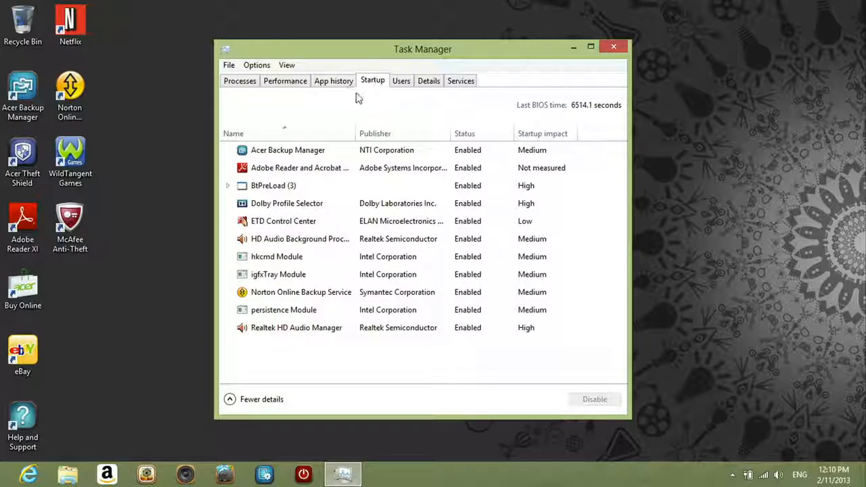
{"action": "left_click", "coordinate": [299, 167]}
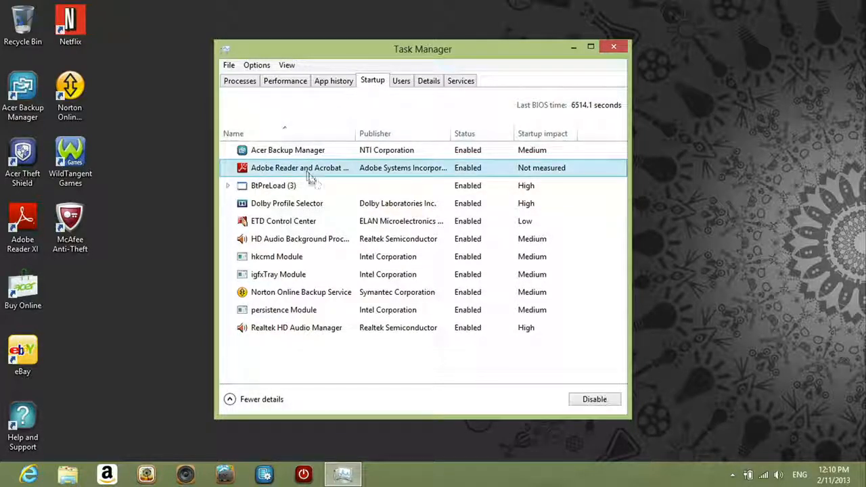
{"action": "left_click", "coordinate": [594, 399]}
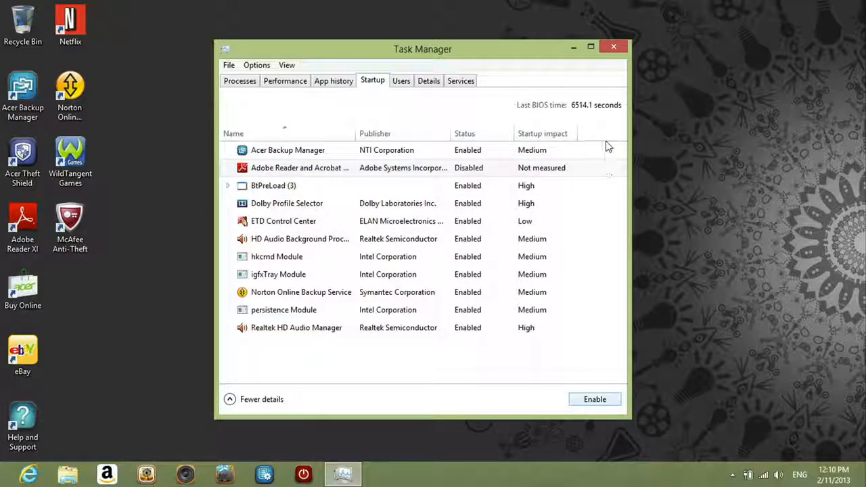
Step: Close Task Manager and search the Start screen for 'msconfig'
{"action": "left_click", "coordinate": [614, 46]}
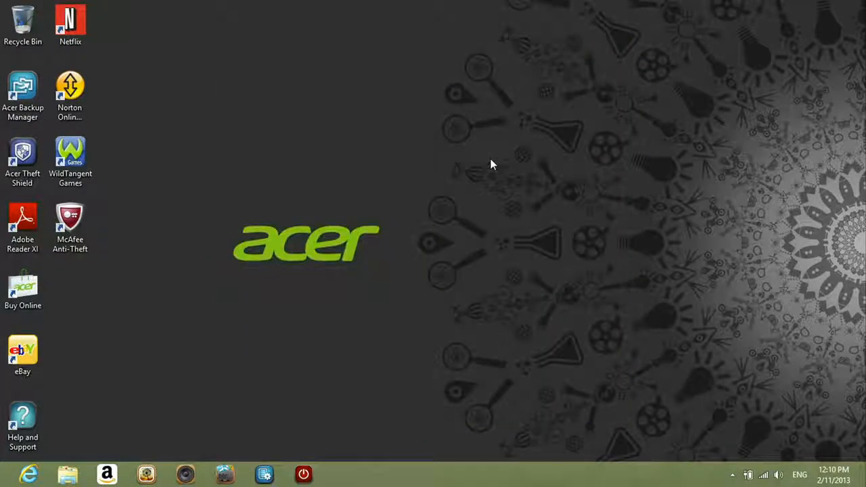
{"action": "type", "text": ".ms"}
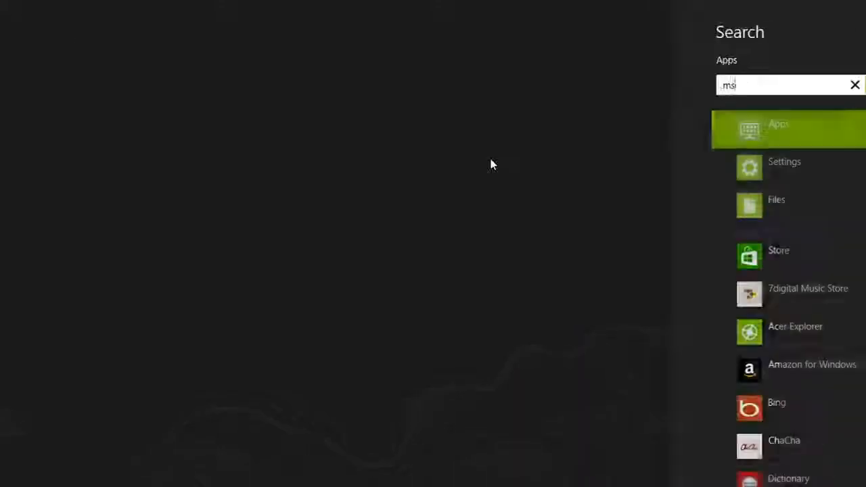
{"action": "type", "text": "msconfig"}
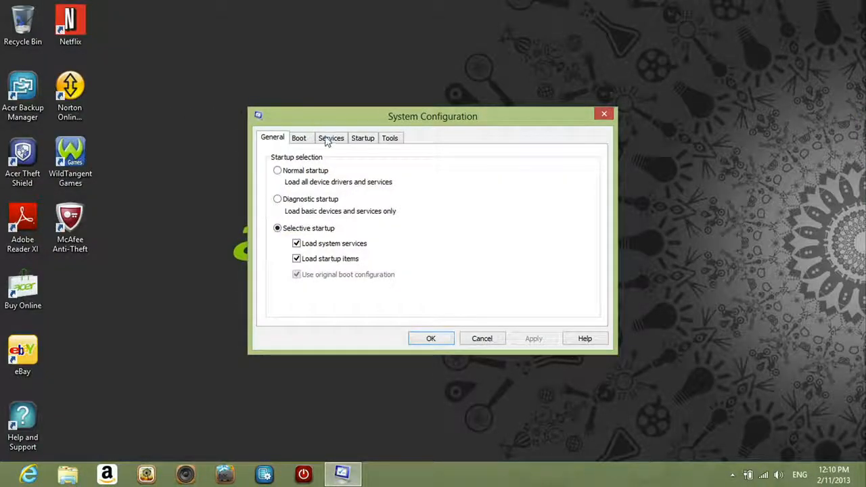
Step: Uncheck Adobe Acrobat Update Service under Services, apply and confirm, reaching the restart prompt
{"action": "left_click", "coordinate": [330, 138]}
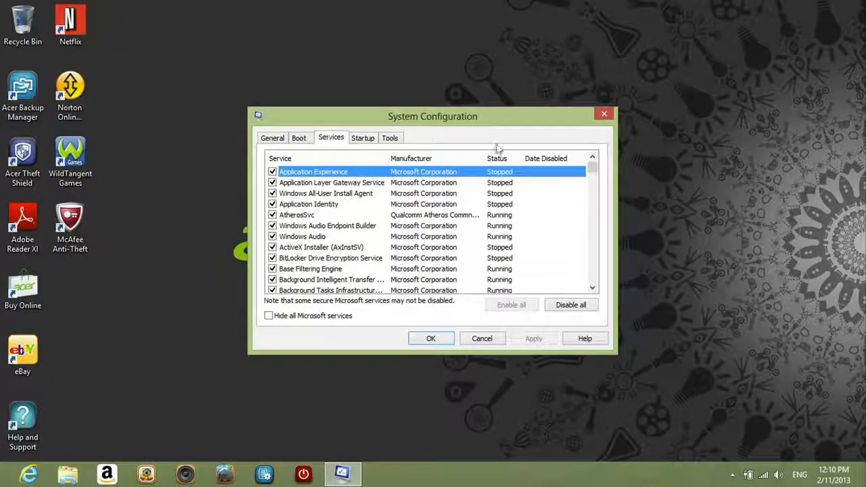
{"action": "scroll", "scroll_direction": "down", "scroll_amount": 3}
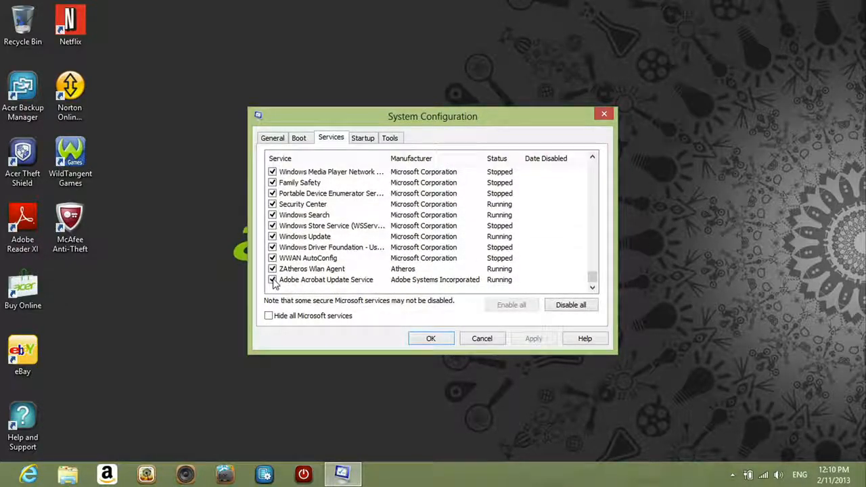
{"action": "left_click", "coordinate": [272, 279]}
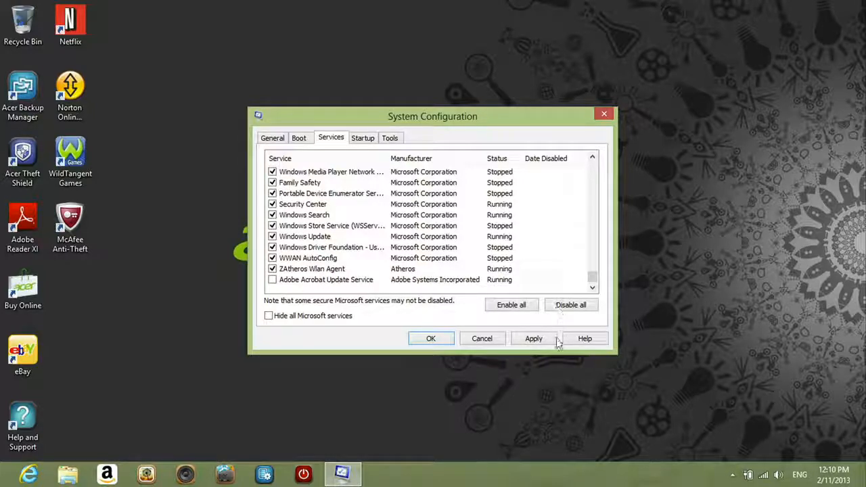
{"action": "left_click", "coordinate": [533, 338]}
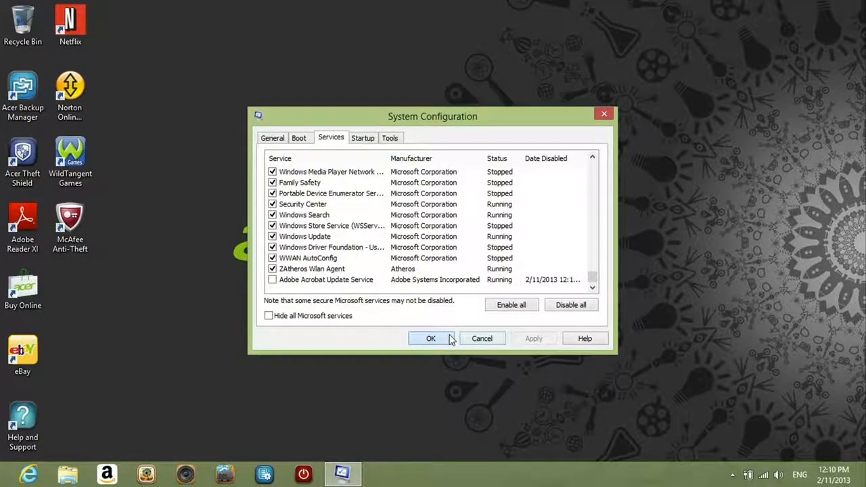
{"action": "left_click", "coordinate": [430, 338]}
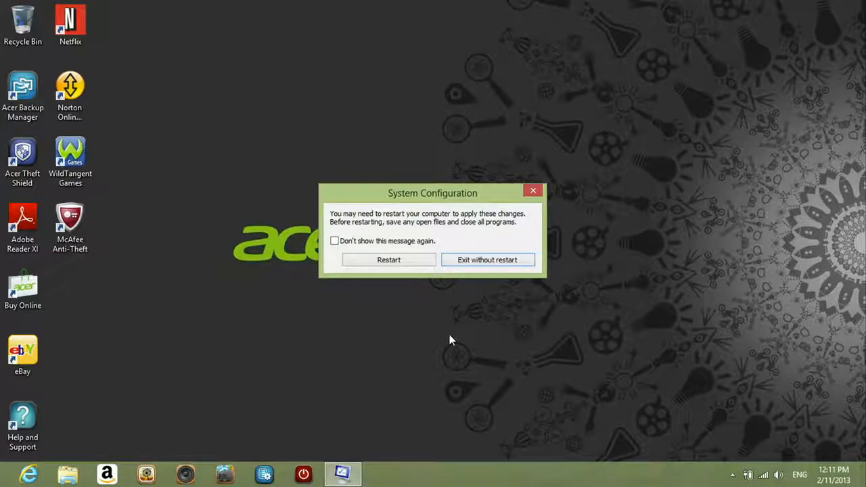